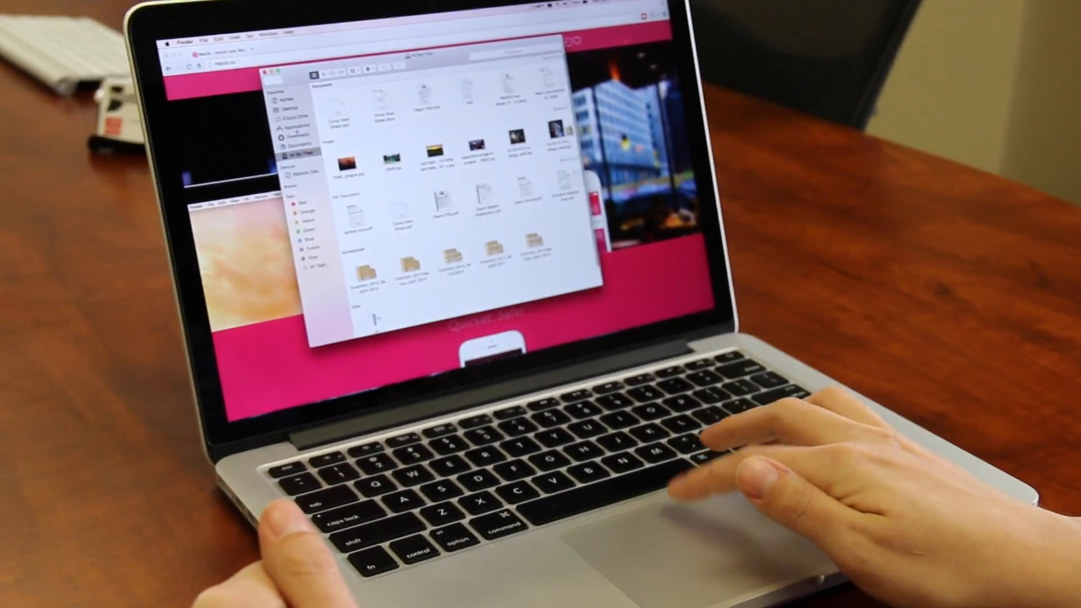
Step: Open Applications in Finder, launch MacID, and select the iPhone as the iOS device
left_click(297, 170)
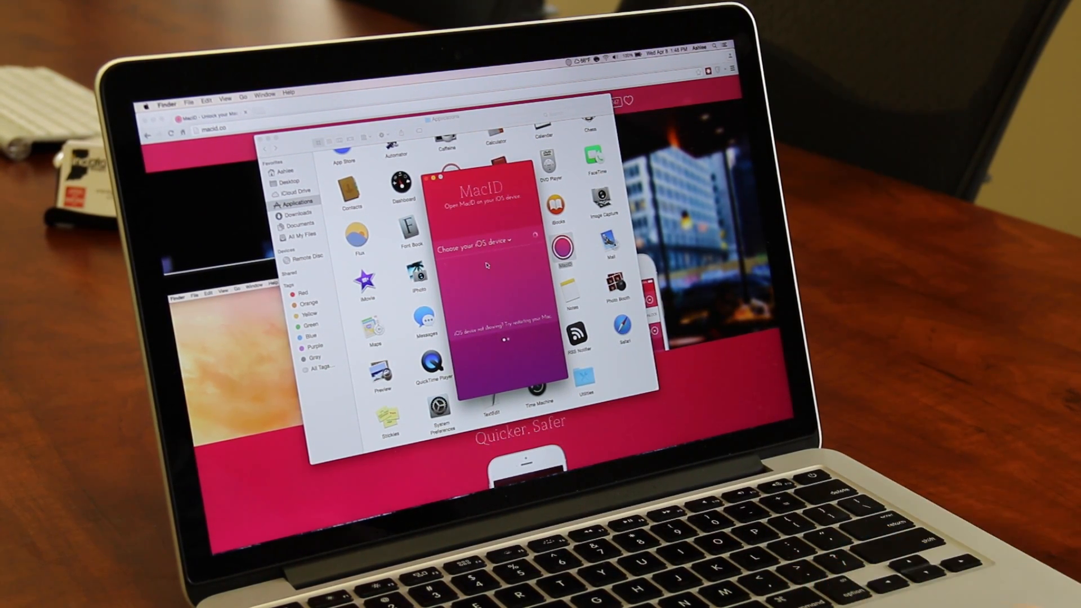
left_click(482, 241)
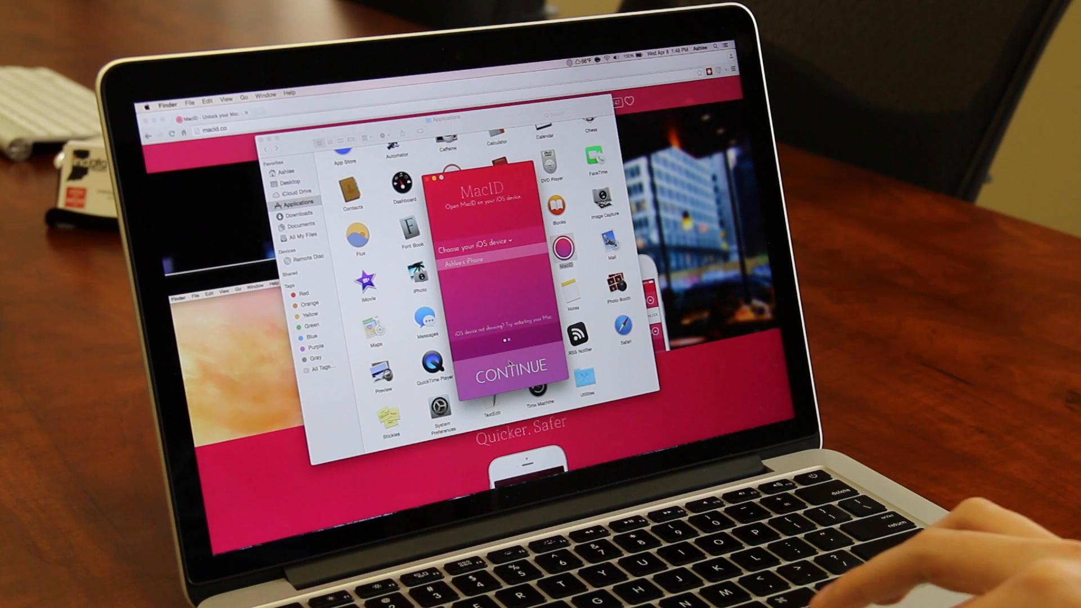
Step: Continue to the password step, enter the Mac account password, and finish setup
left_click(509, 366)
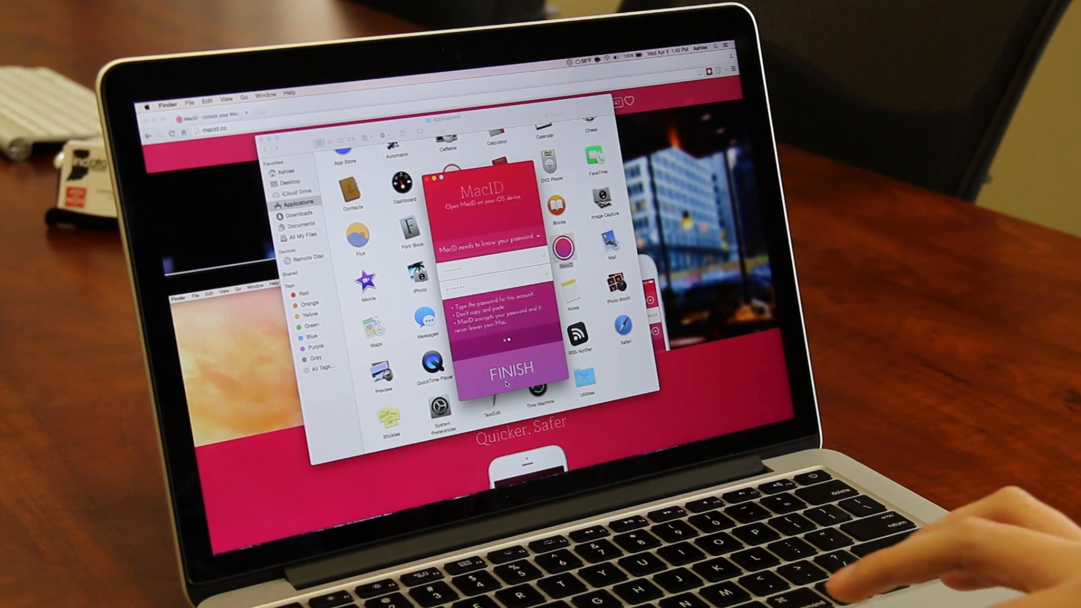
left_click(510, 367)
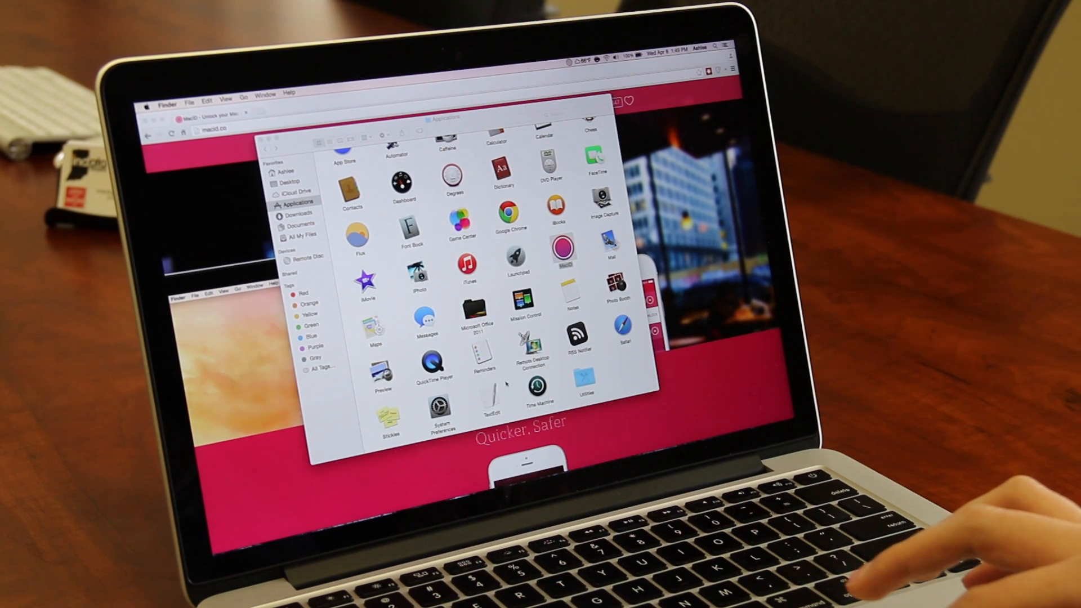